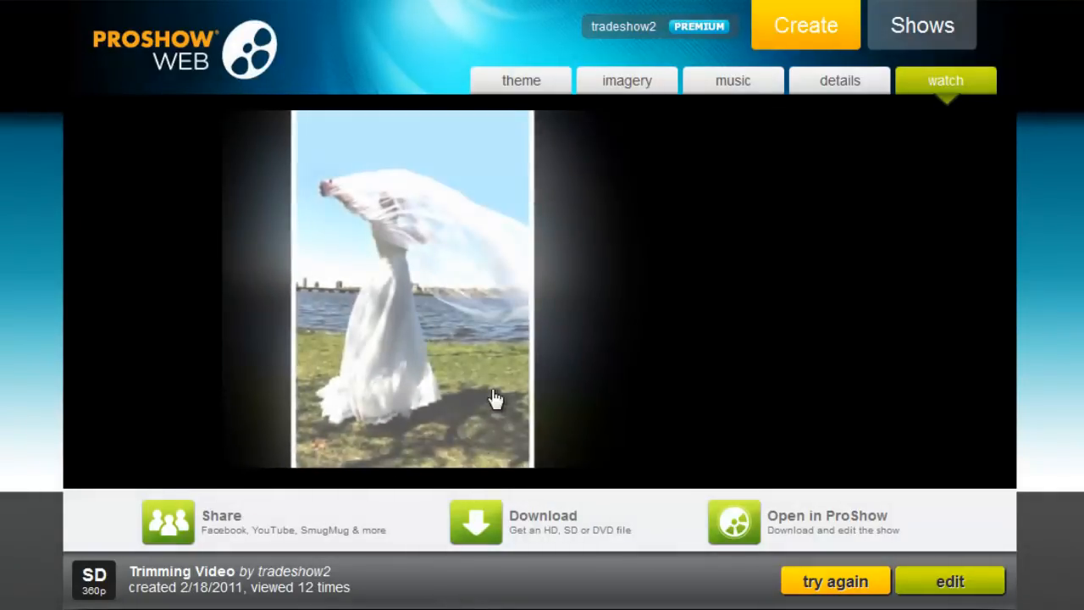
pyautogui.moveTo(626, 81)
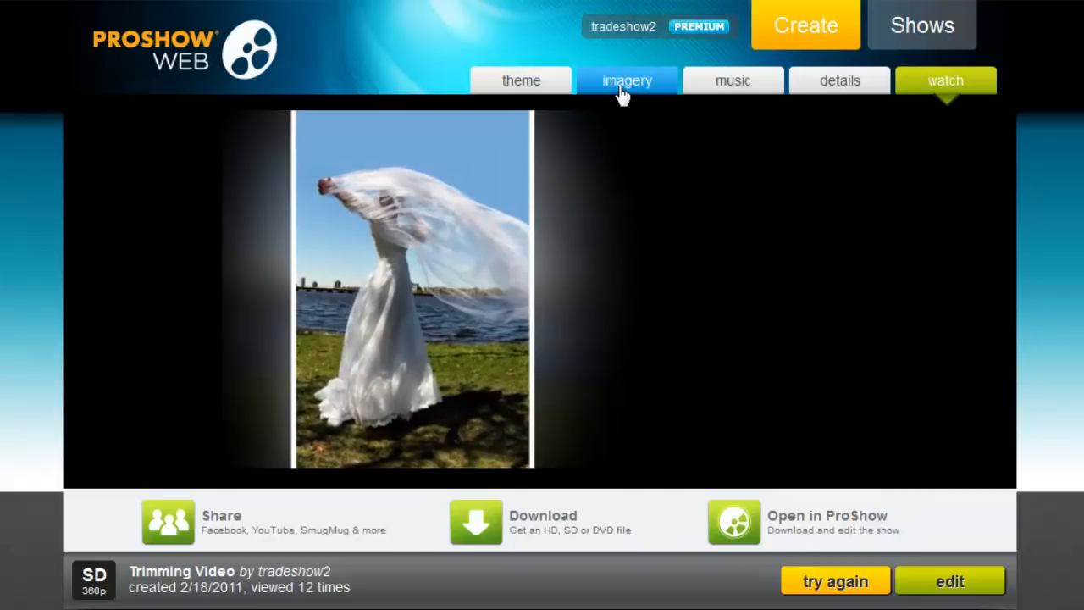
# Go to the imagery view listing the "Trimming Video" show's slides.
pyautogui.click(627, 82)
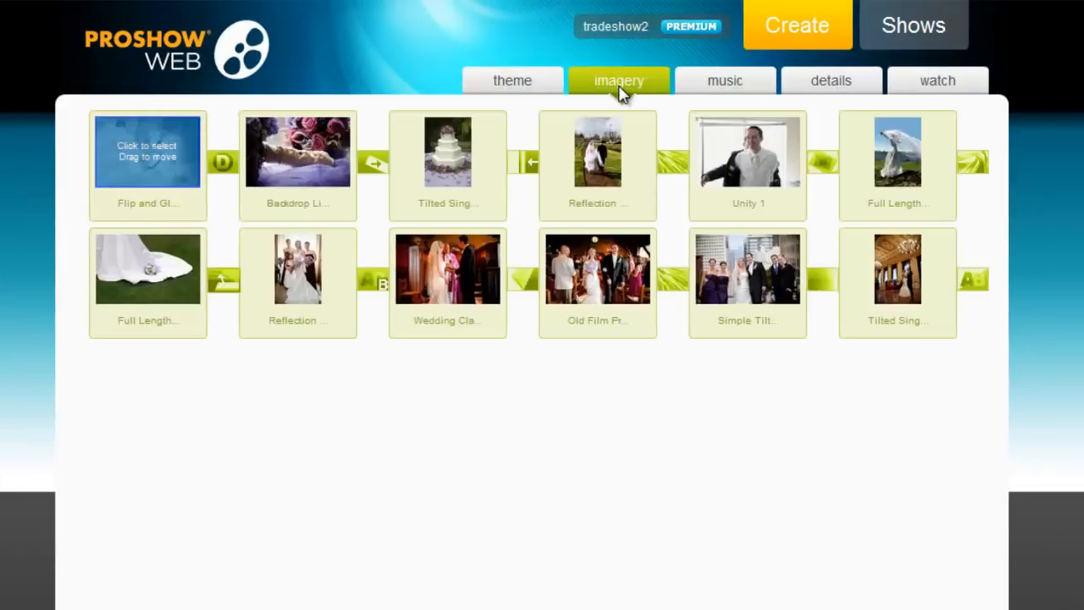
pyautogui.moveTo(749, 203)
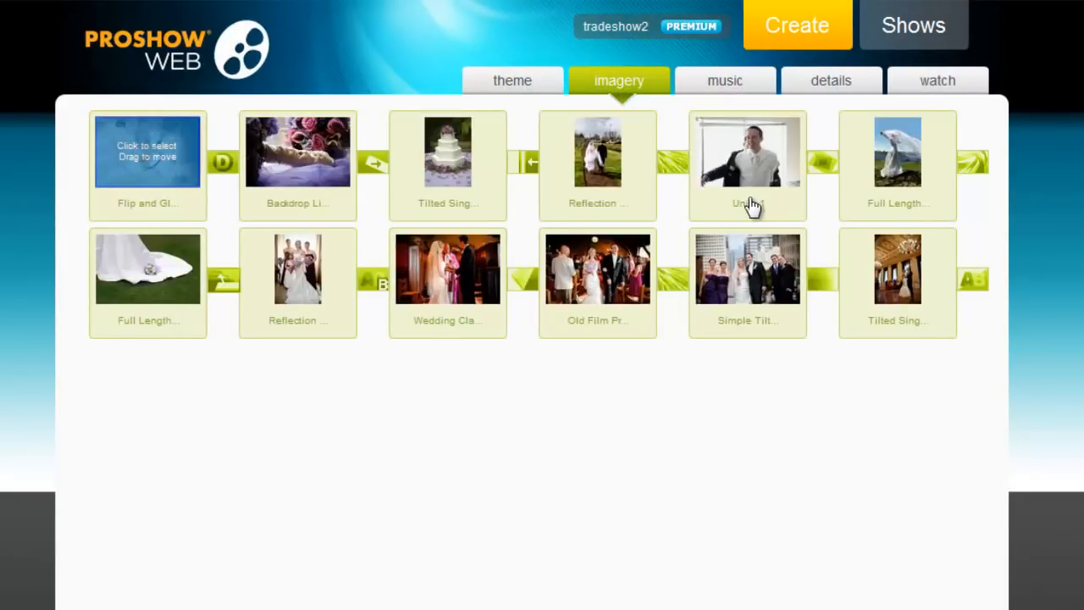
# Scroll down to the imagery tools for the 7.9-second wedding-video-0001 clip.
pyautogui.scroll(-3)
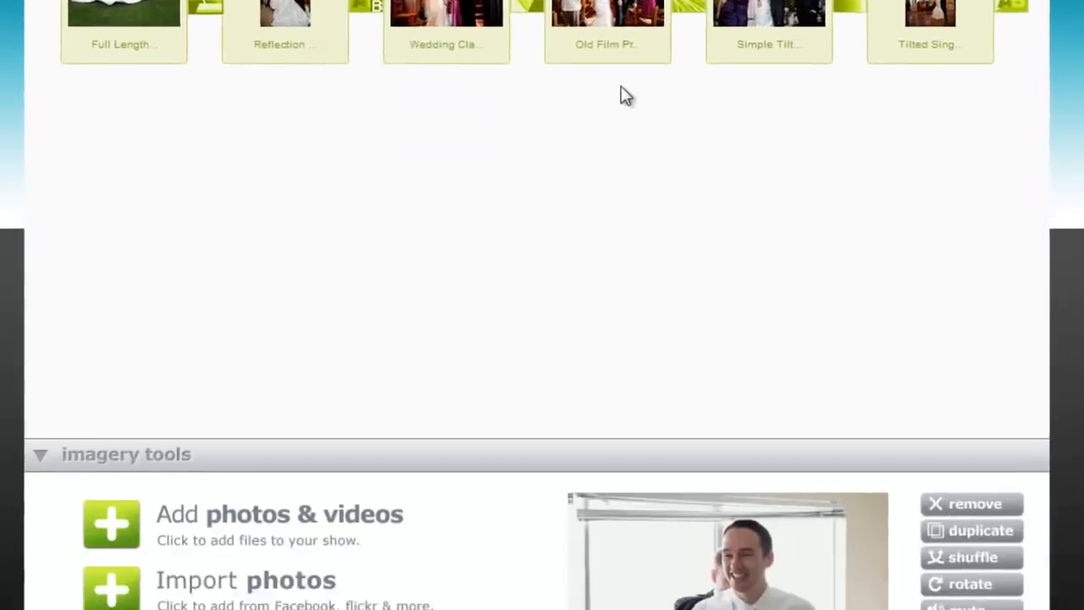
pyautogui.scroll(-3)
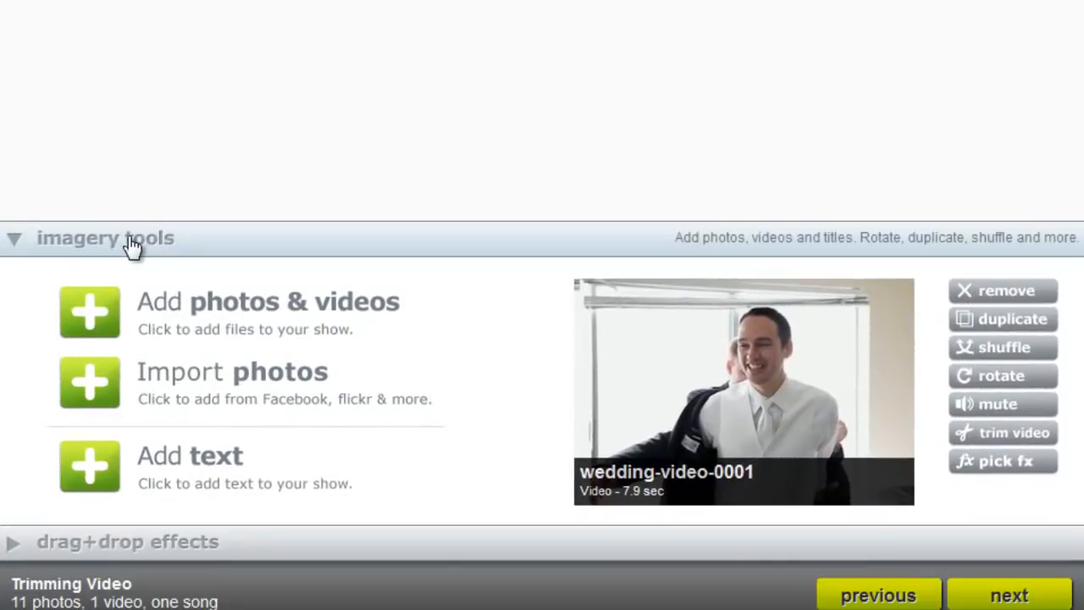
pyautogui.moveTo(872, 269)
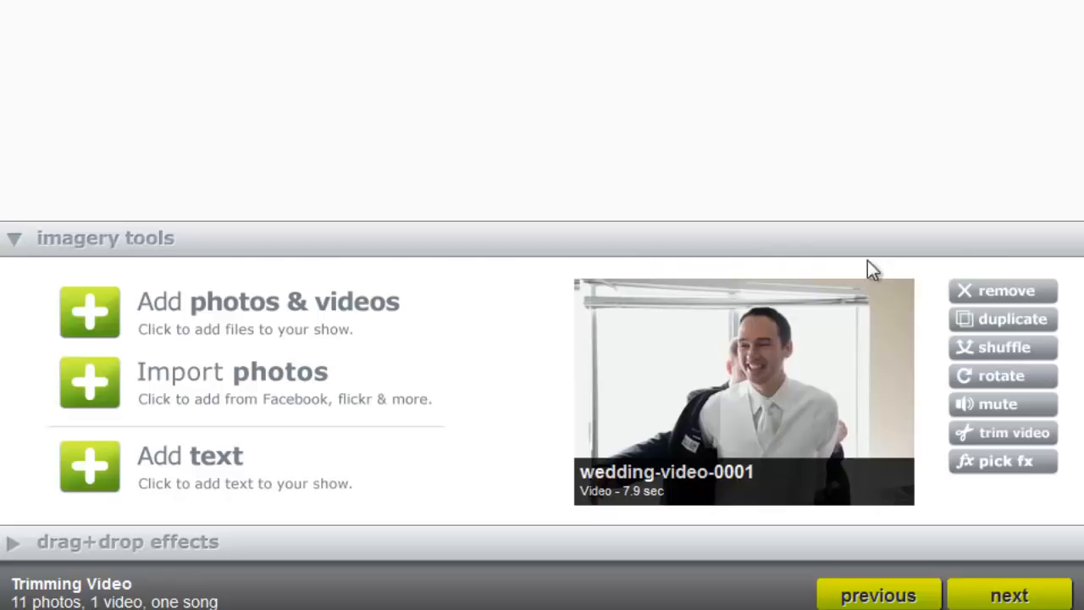
pyautogui.moveTo(1054, 346)
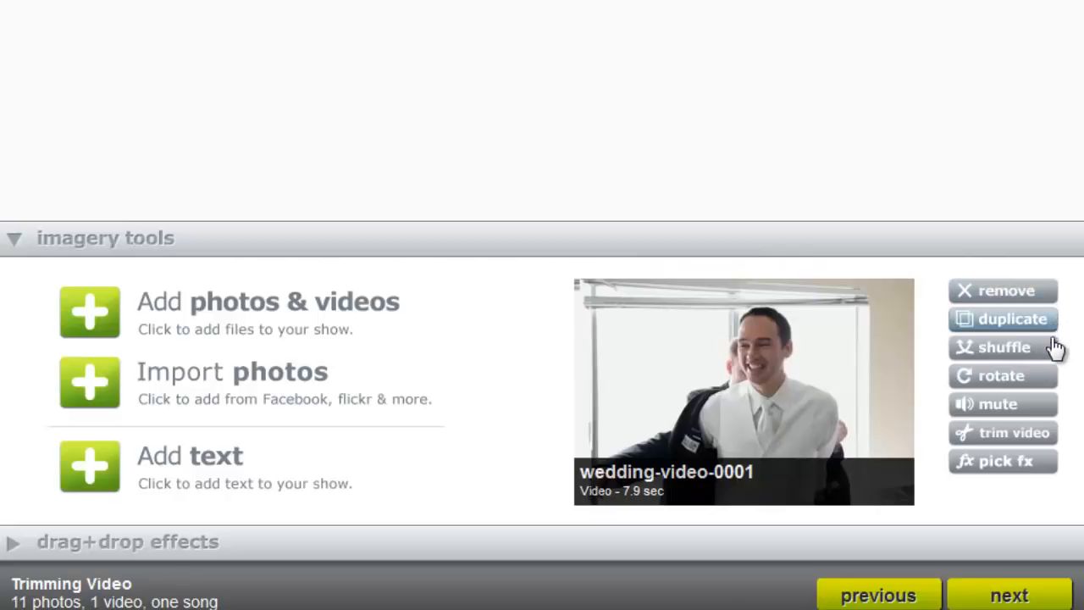
pyautogui.moveTo(1050, 451)
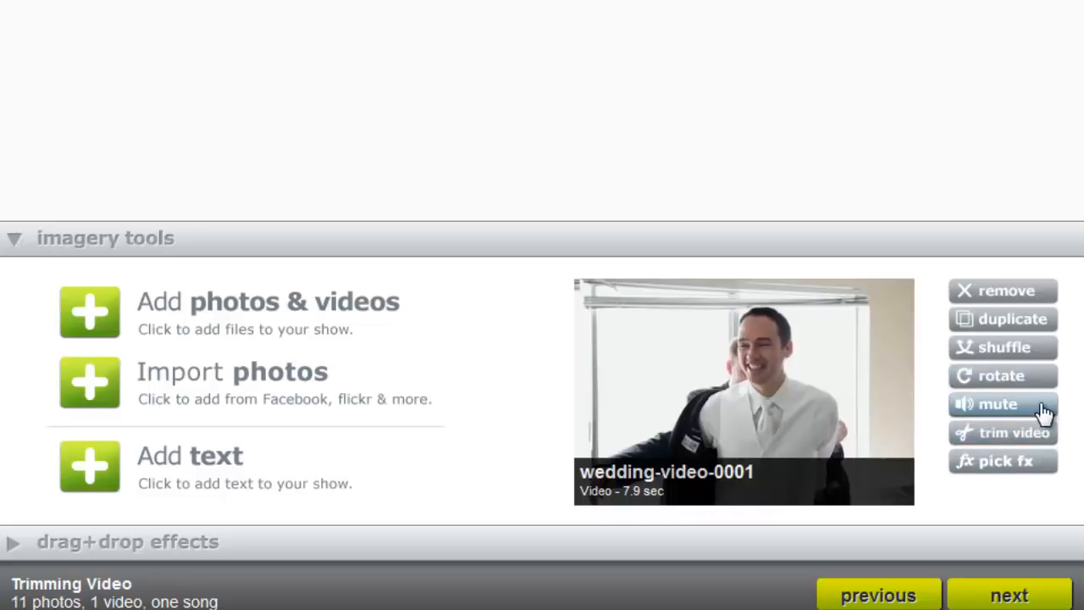
pyautogui.moveTo(1013, 434)
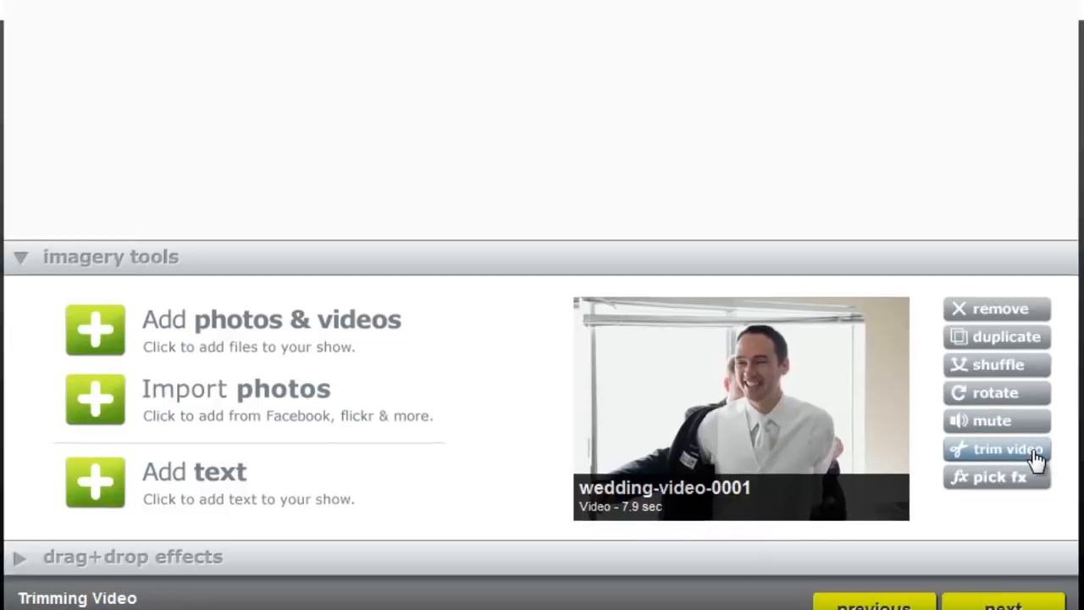
# Start the Video Trimmer and push the clip's start handle out to about 2 seconds.
pyautogui.click(1005, 449)
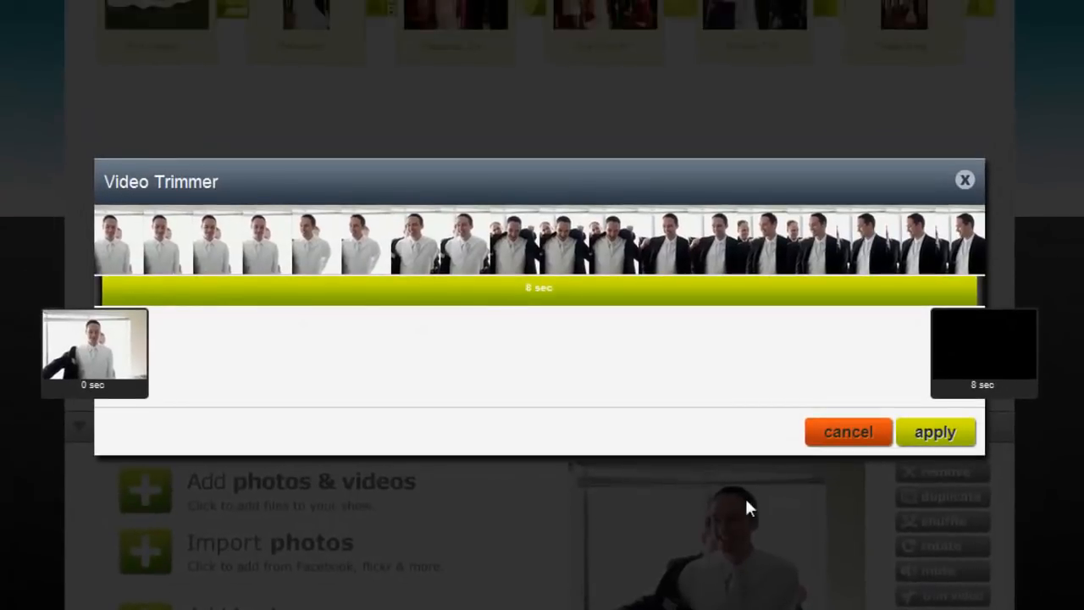
pyautogui.moveTo(541, 349)
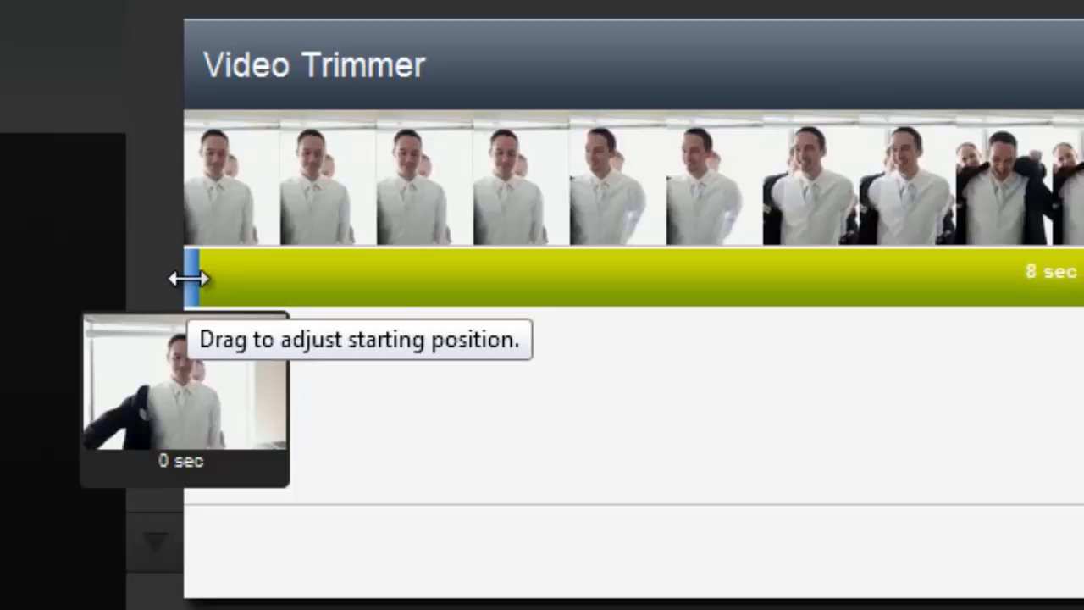
pyautogui.moveTo(195, 277); pyautogui.dragTo(275, 278)
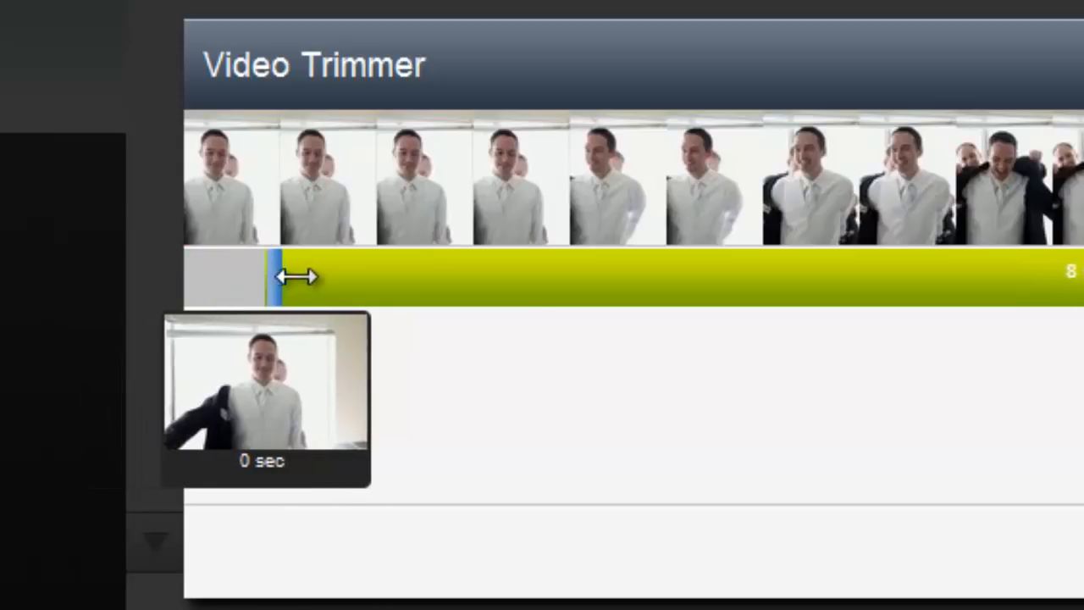
pyautogui.moveTo(280, 274); pyautogui.dragTo(403, 275)
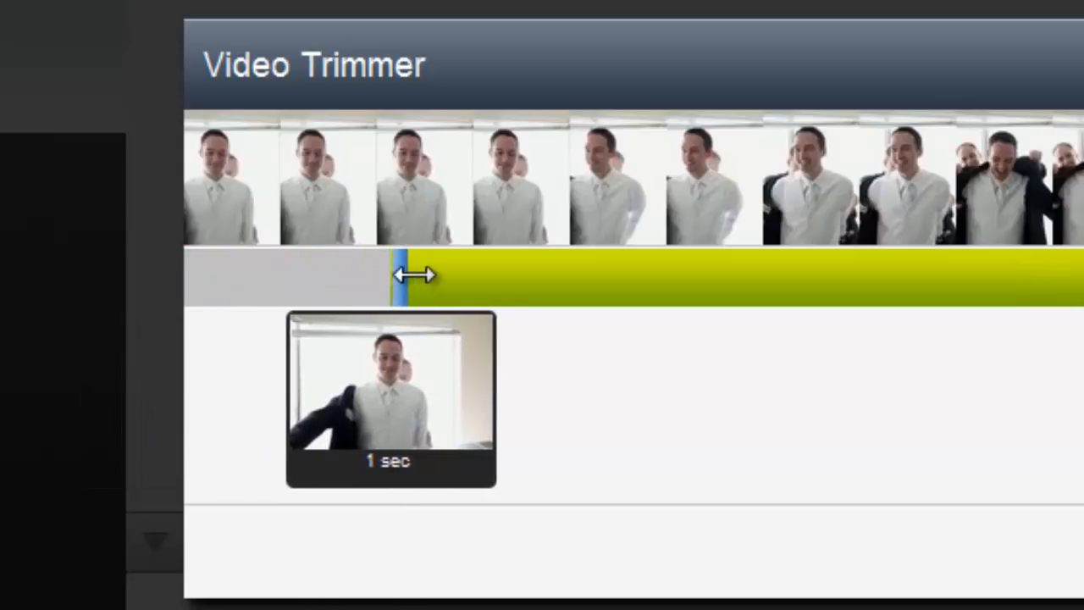
pyautogui.moveTo(403, 274); pyautogui.dragTo(593, 274)
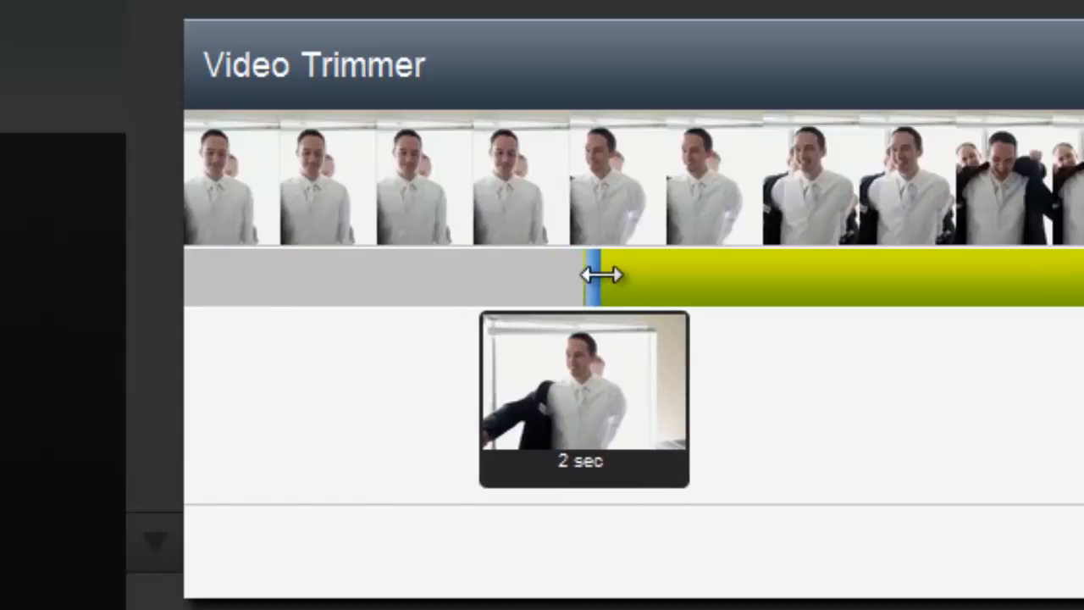
pyautogui.moveTo(593, 274); pyautogui.dragTo(695, 274)
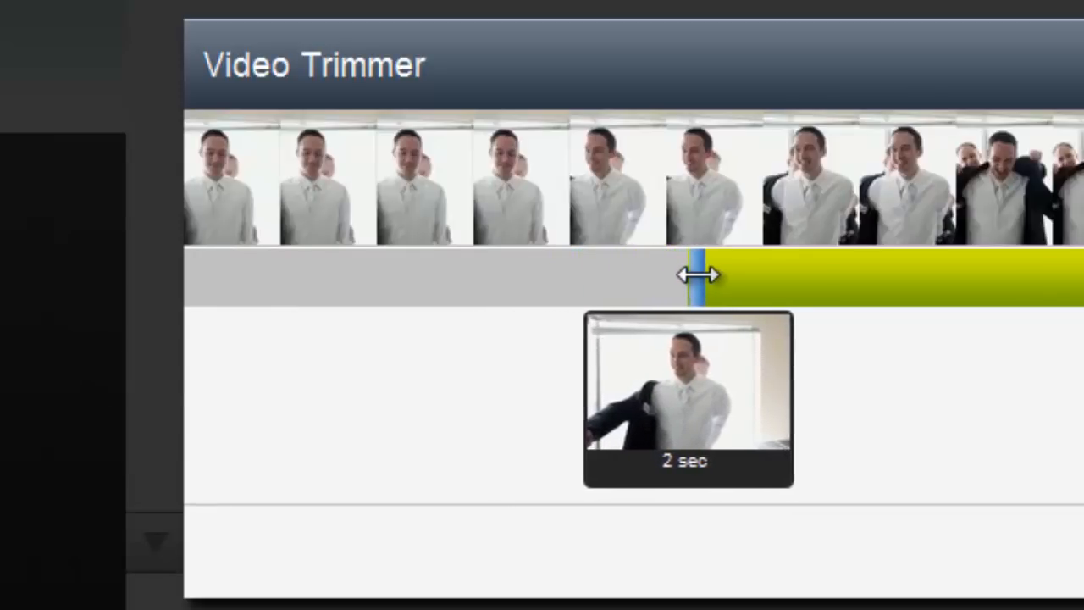
# Settle the clip's start point at about 3 seconds, leaving a 5-second kept section.
pyautogui.moveTo(693, 275); pyautogui.dragTo(779, 275)
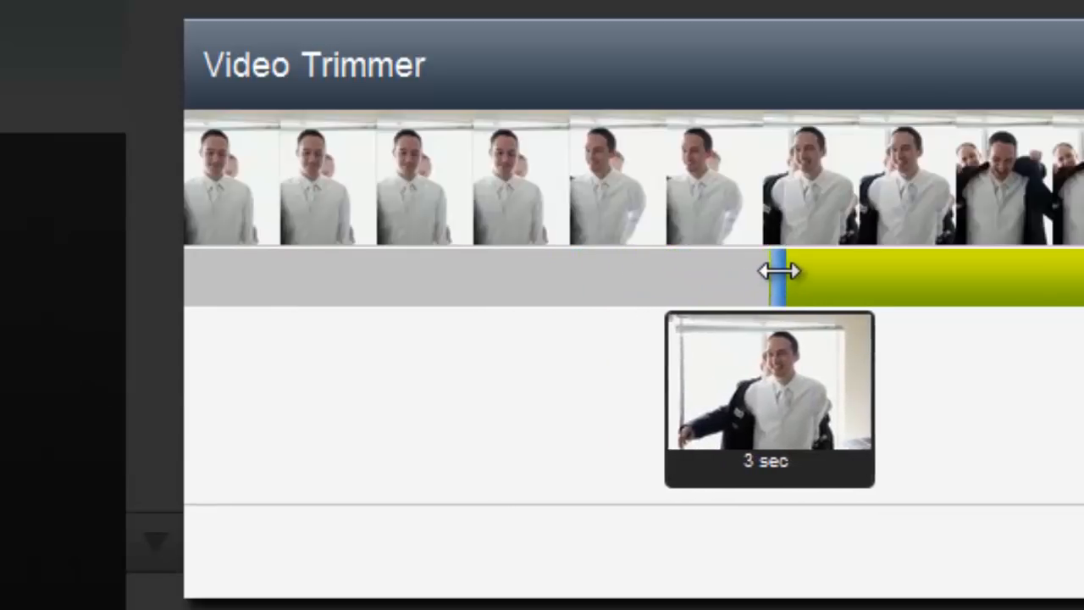
pyautogui.moveTo(780, 273); pyautogui.dragTo(725, 273)
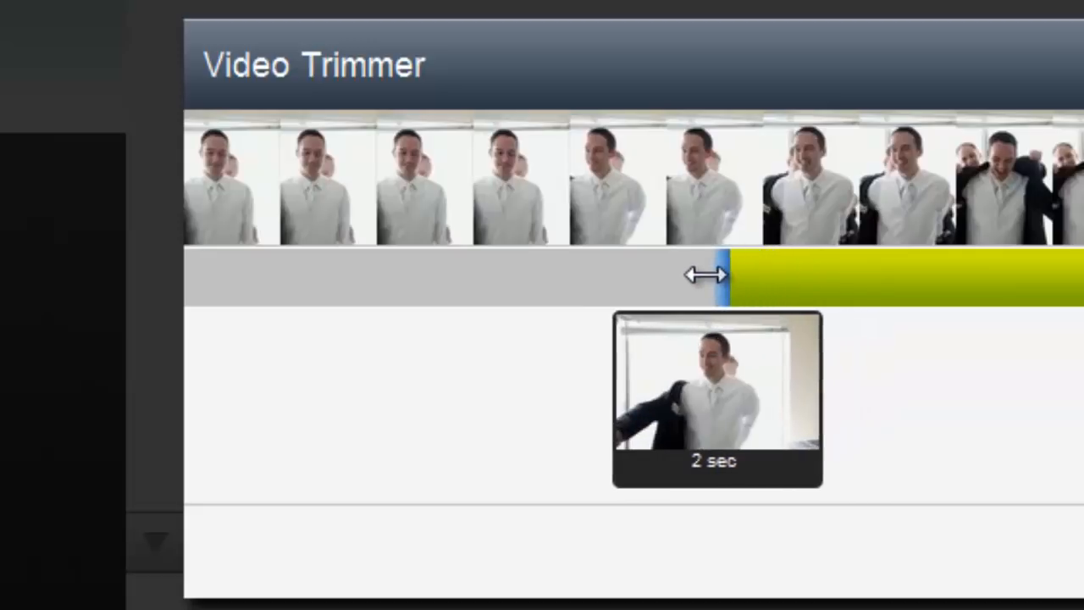
pyautogui.moveTo(709, 275); pyautogui.dragTo(796, 271)
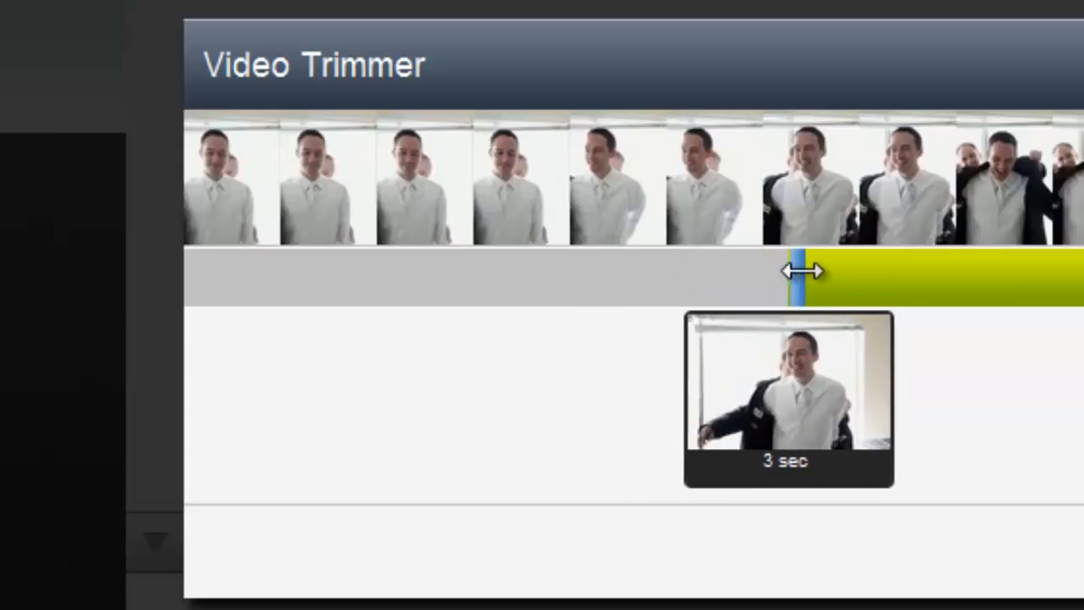
pyautogui.moveTo(800, 274); pyautogui.dragTo(881, 271)
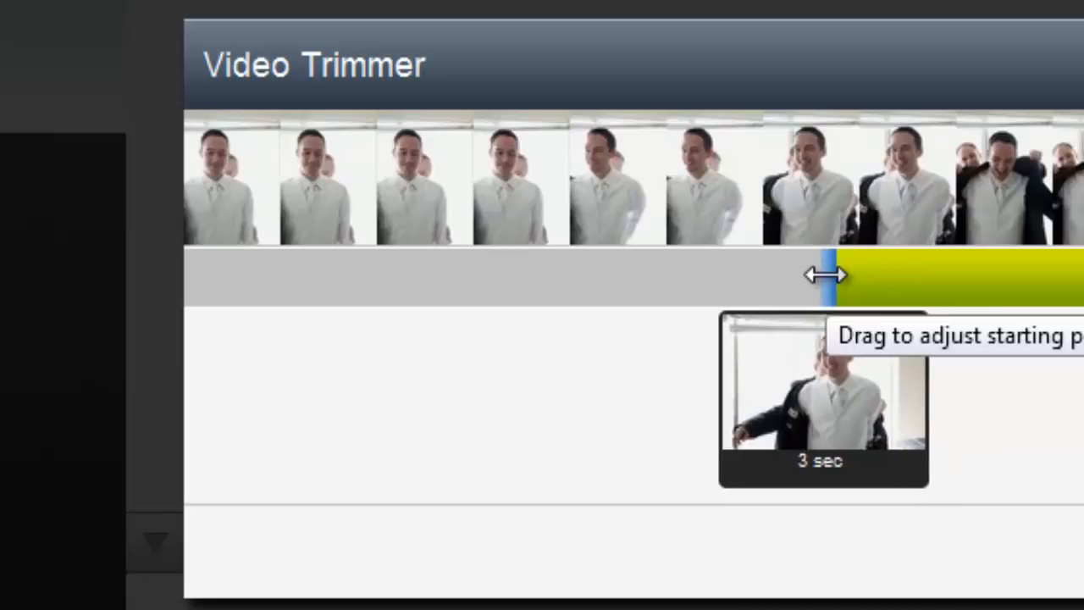
pyautogui.moveTo(827, 274); pyautogui.dragTo(216, 274)
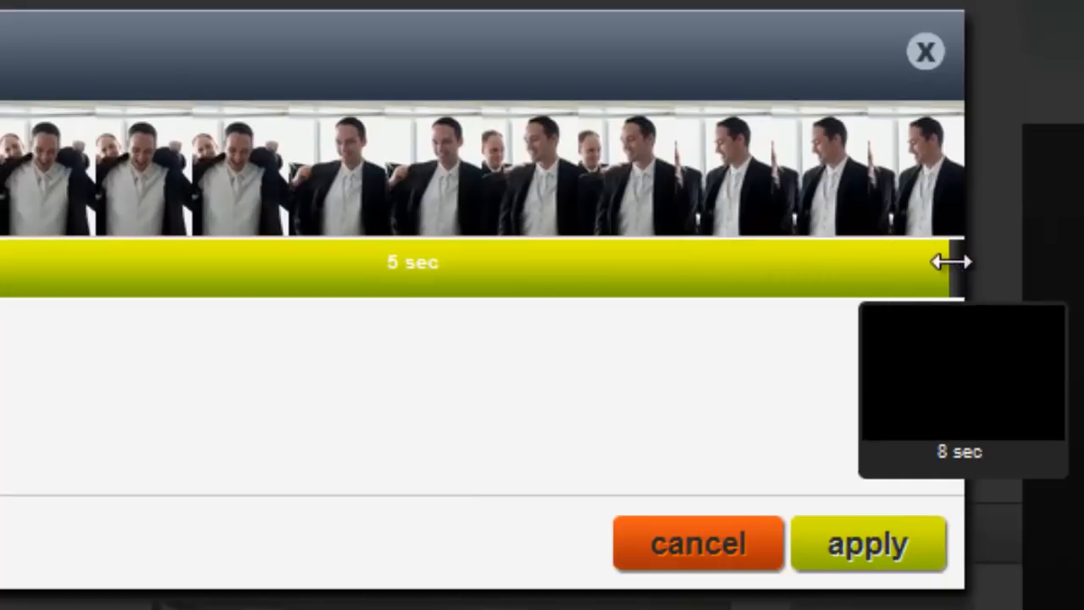
pyautogui.moveTo(955, 261)
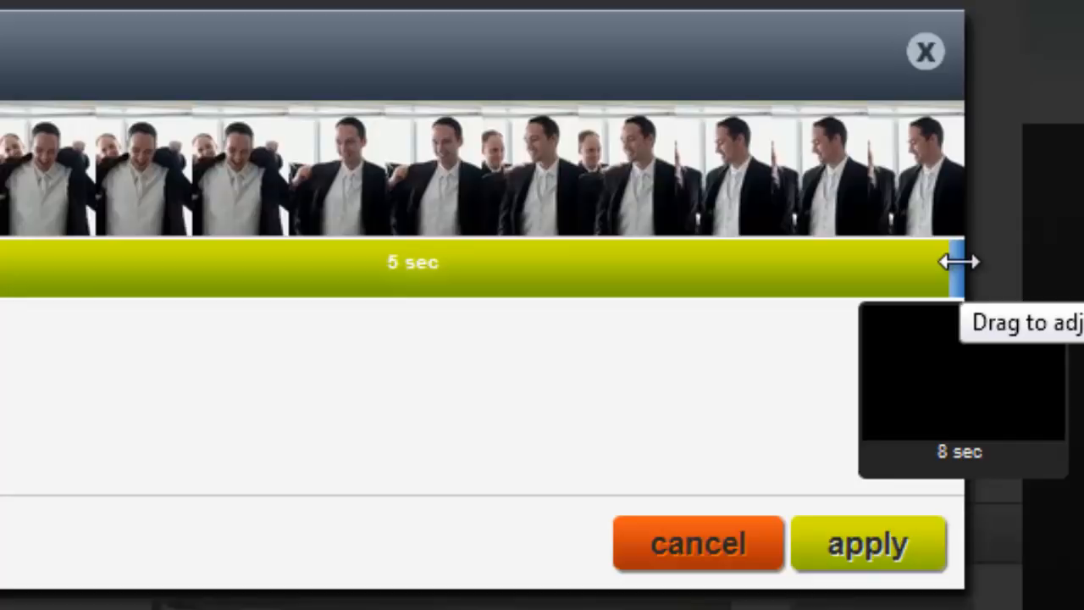
# Pull the end handle back to 7 seconds so the kept section reads 4 sec (3–7 s).
pyautogui.moveTo(957, 261); pyautogui.dragTo(810, 262)
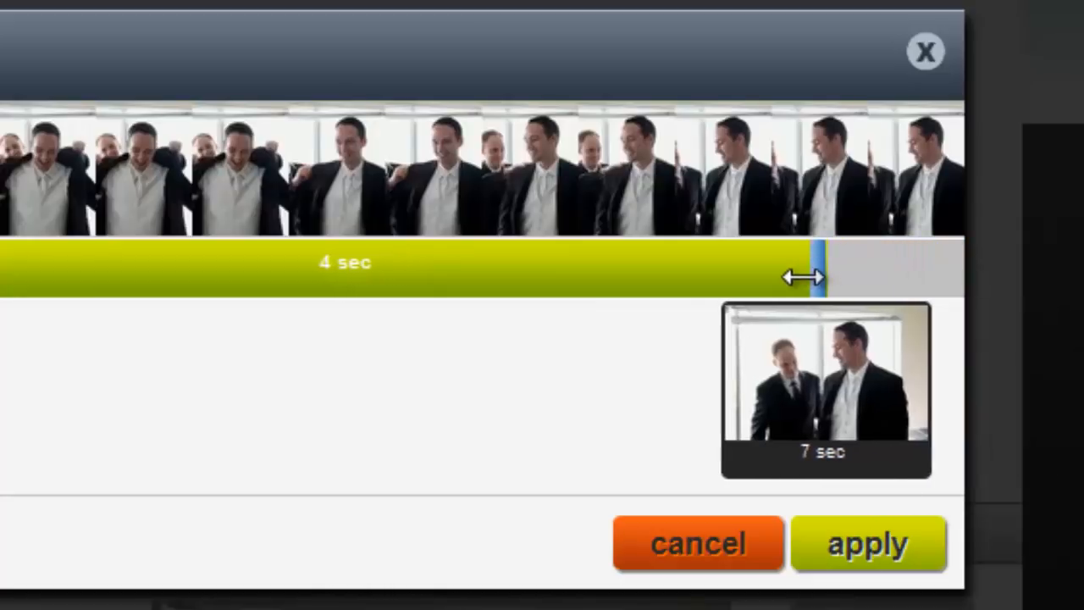
pyautogui.moveTo(810, 274); pyautogui.dragTo(736, 278)
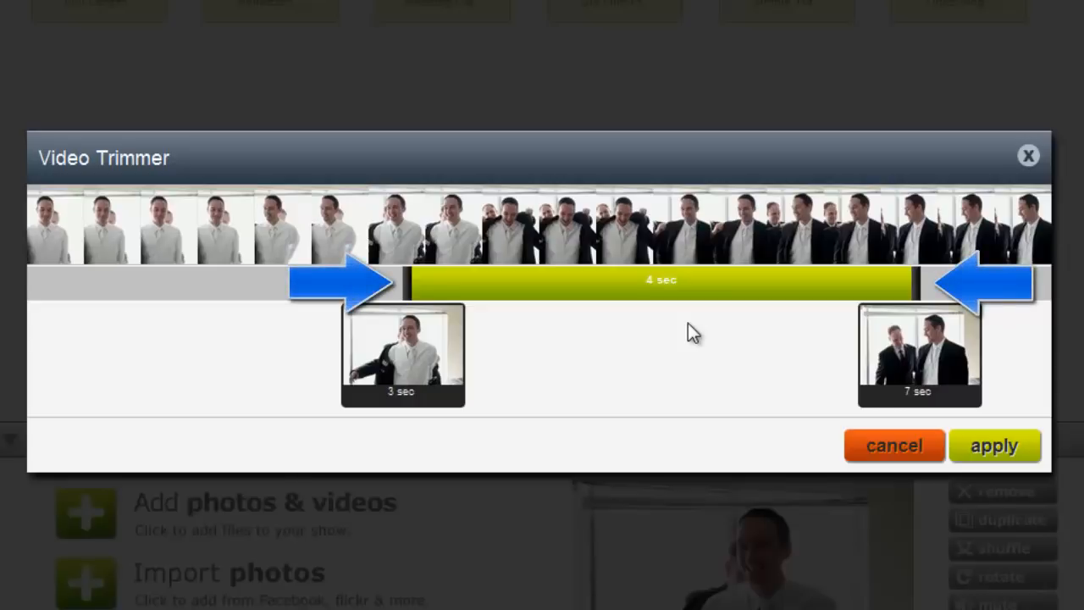
pyautogui.moveTo(979, 447)
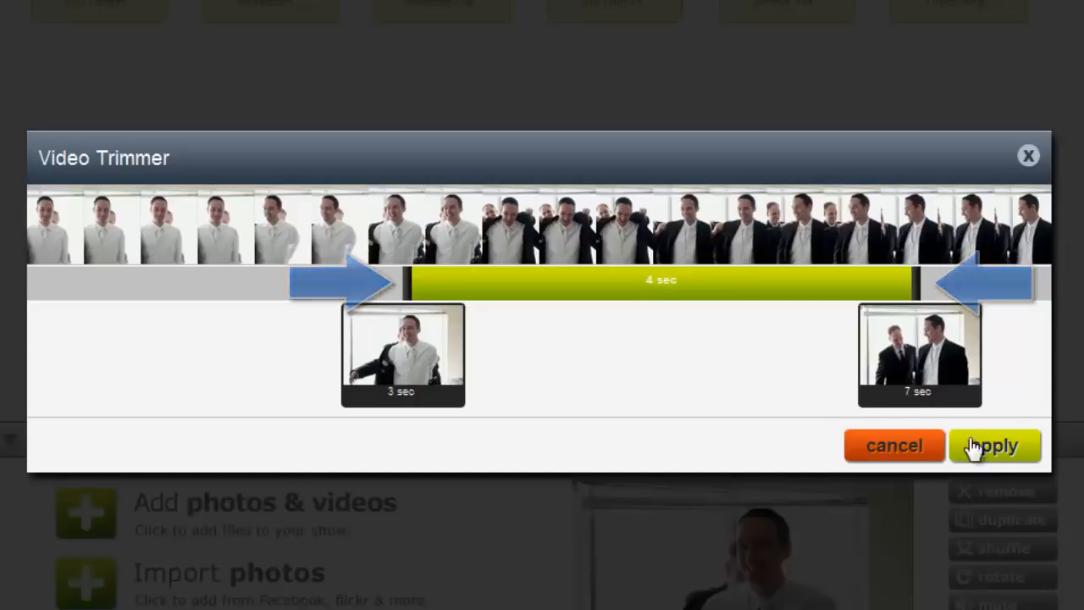
# Apply the trim, then reselect wedding-video-0001 in the imagery storyboard.
pyautogui.click(994, 445)
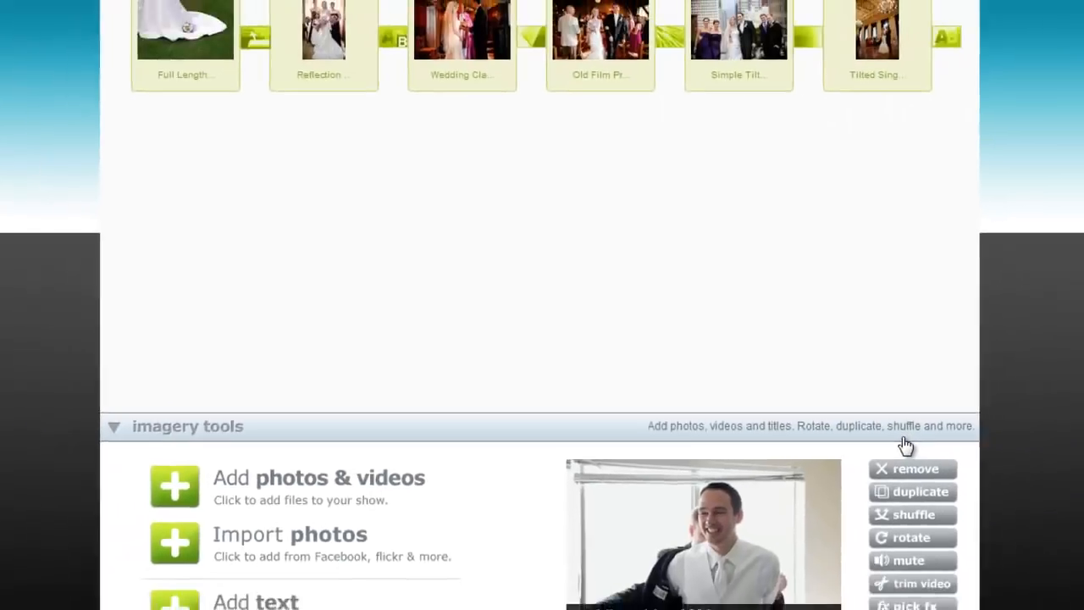
pyautogui.scroll(3)
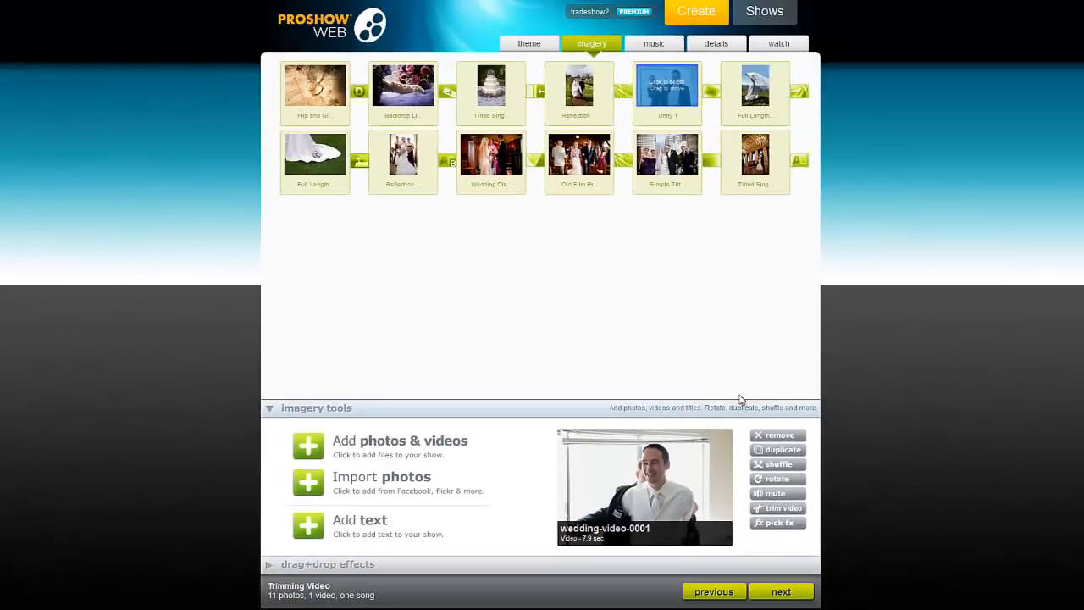
pyautogui.moveTo(519, 232)
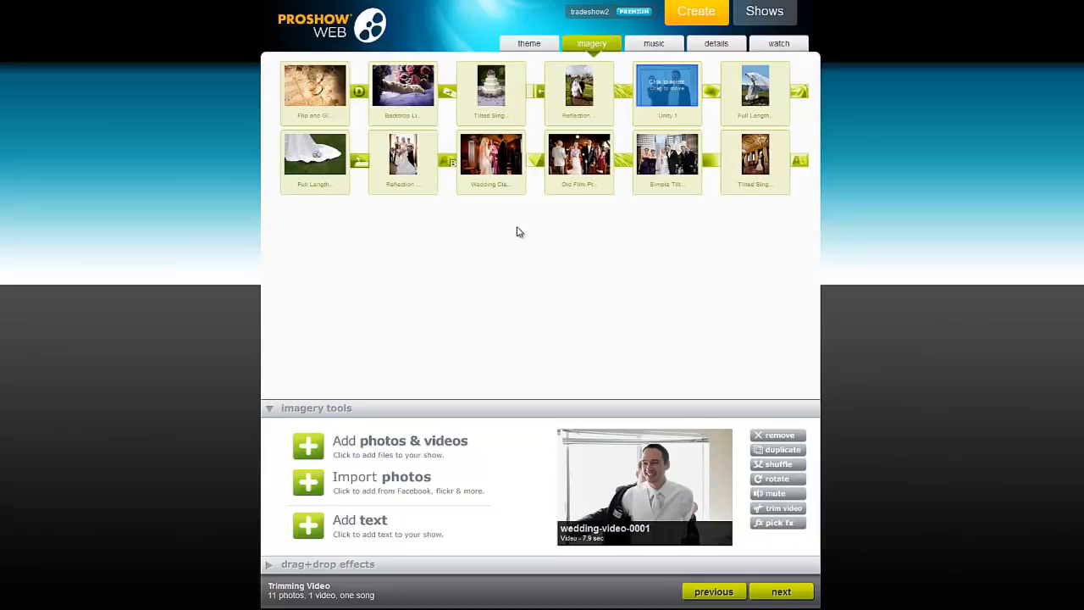
pyautogui.click(579, 88)
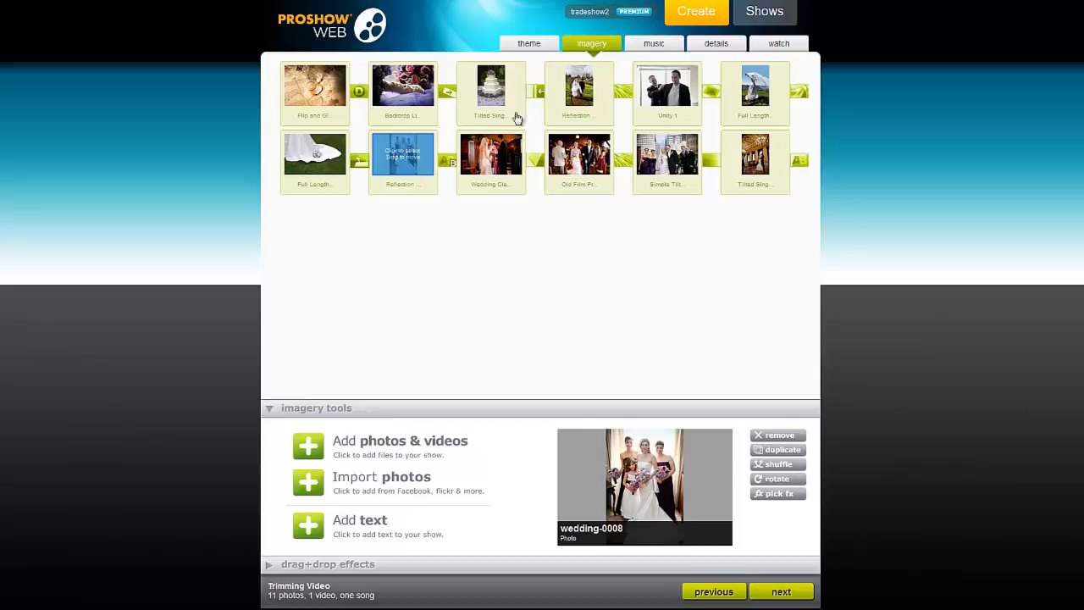
pyautogui.click(667, 93)
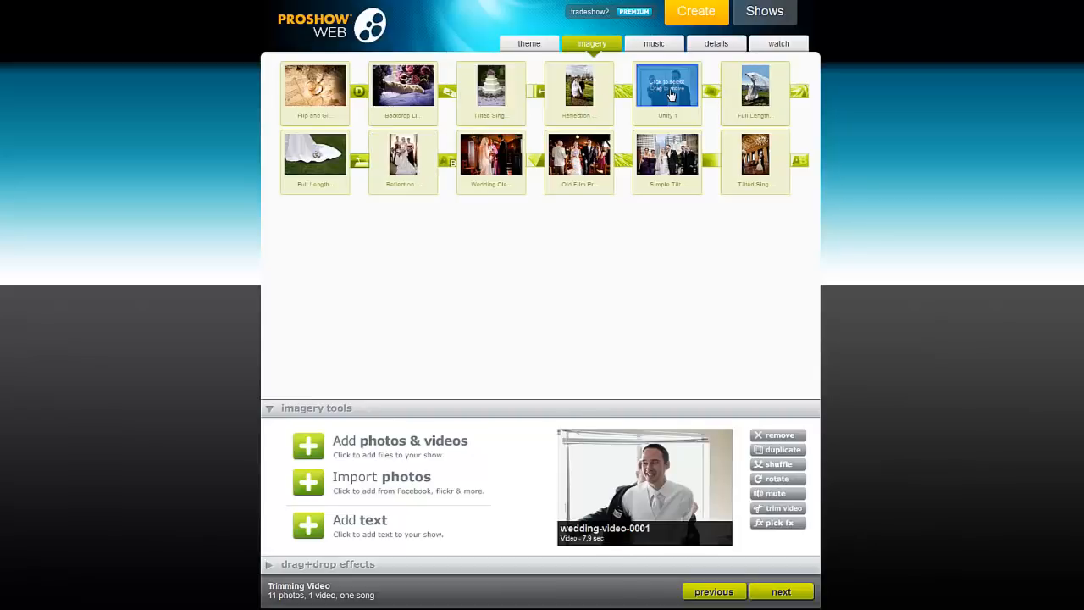
pyautogui.moveTo(725, 203)
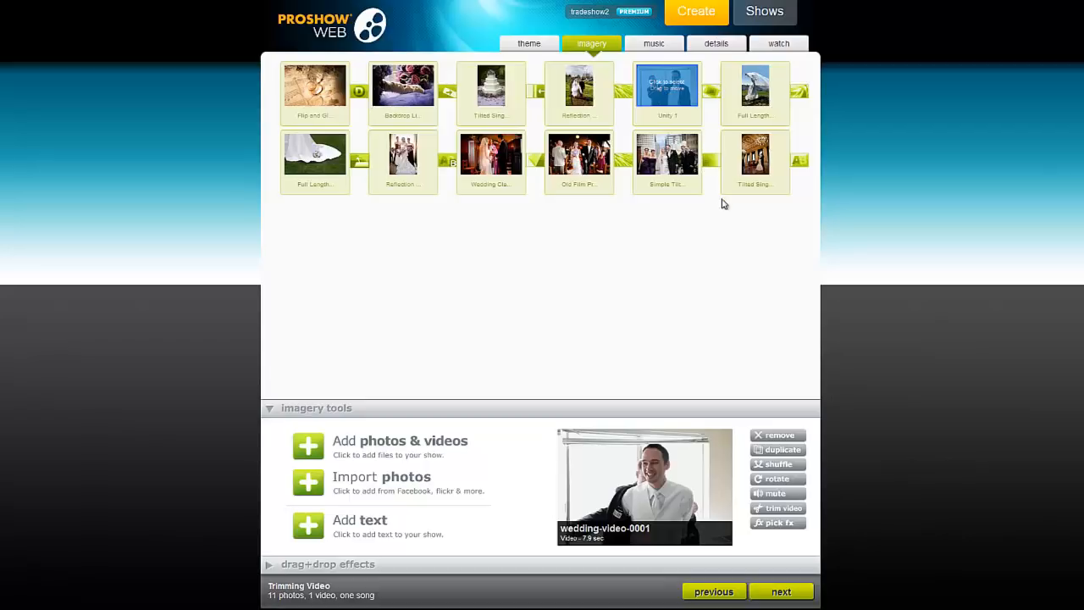
pyautogui.moveTo(776, 508)
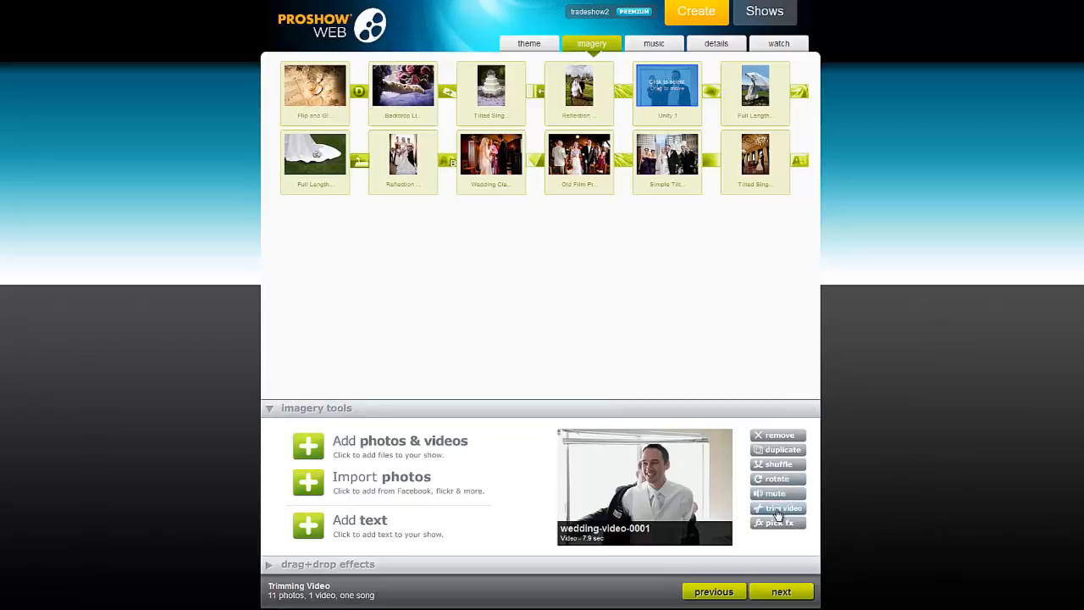
# Reopen the Video Trimmer and adjust the section's ends to span 2 to 6 seconds.
pyautogui.click(778, 509)
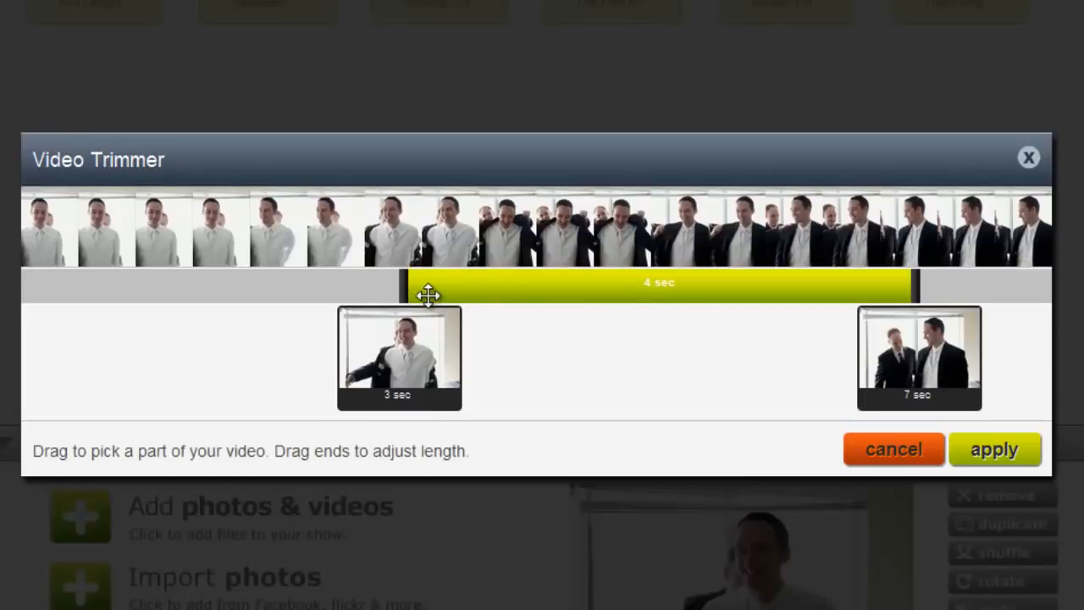
pyautogui.moveTo(404, 294); pyautogui.dragTo(339, 295)
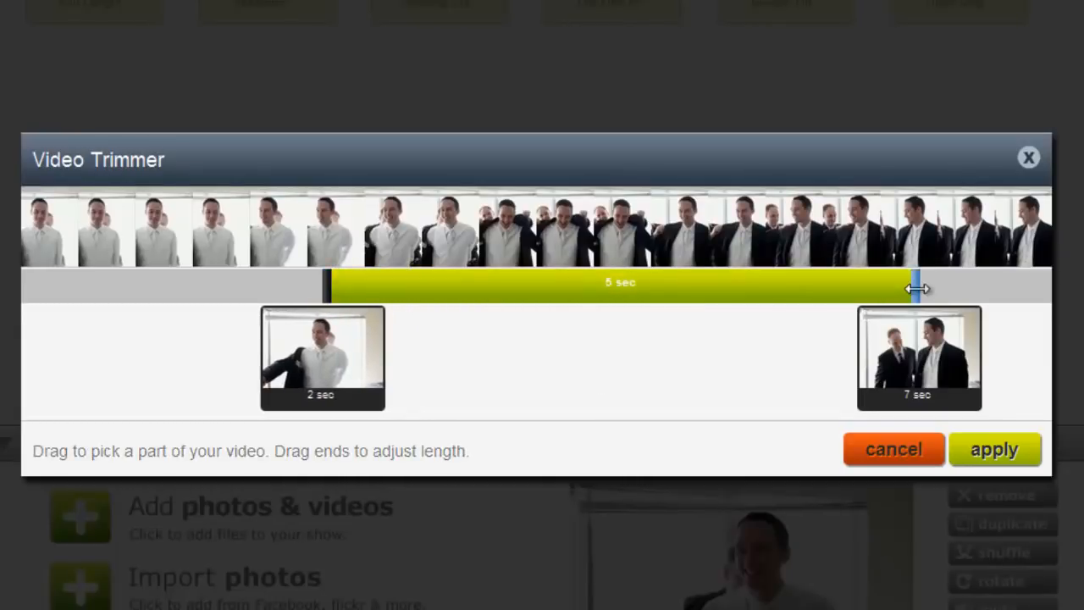
pyautogui.moveTo(915, 285); pyautogui.dragTo(861, 284)
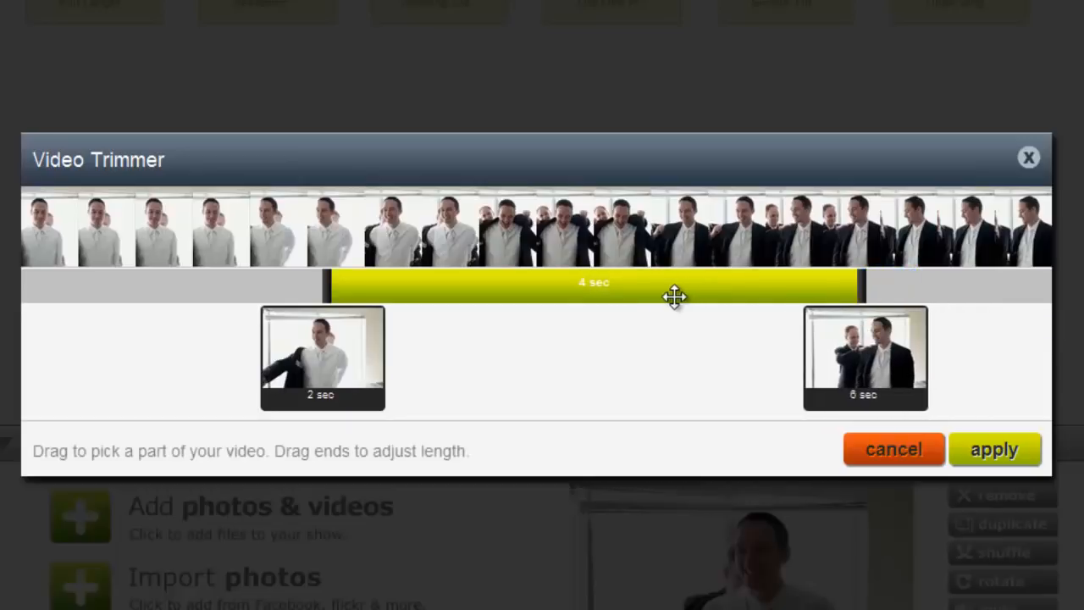
# Slide the 4-second section along the clip to settle between 3 and 7 seconds.
pyautogui.moveTo(678, 296); pyautogui.dragTo(457, 302)
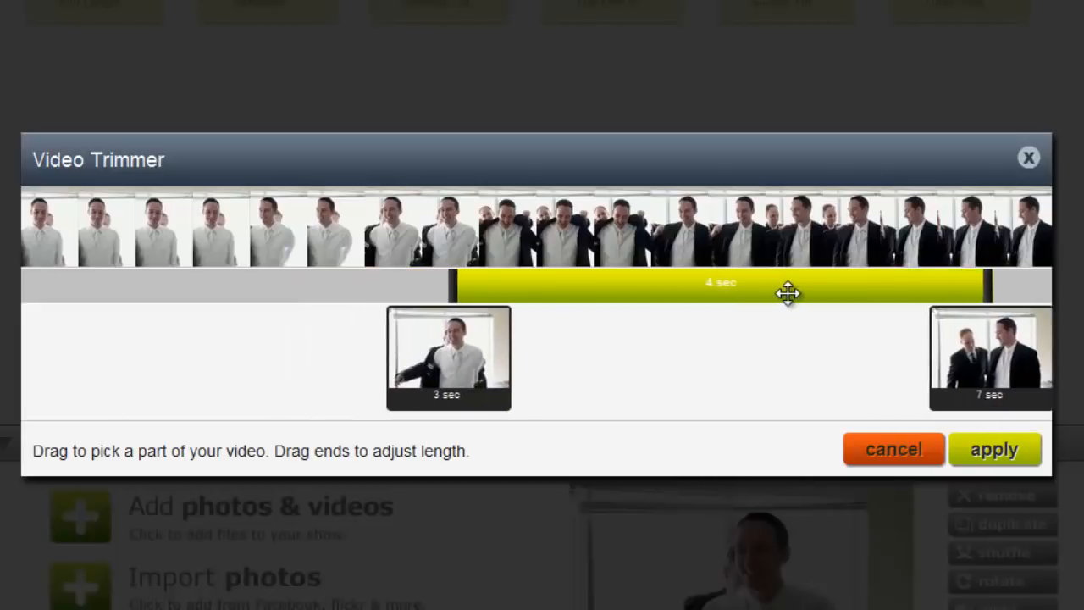
pyautogui.moveTo(787, 292); pyautogui.dragTo(674, 295)
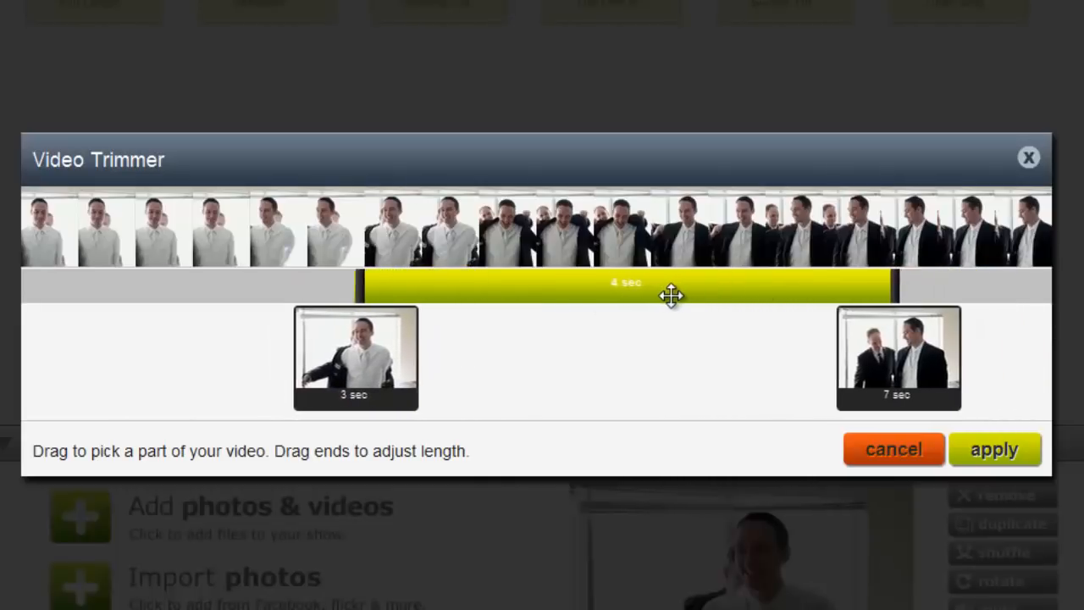
pyautogui.moveTo(675, 297); pyautogui.dragTo(610, 297)
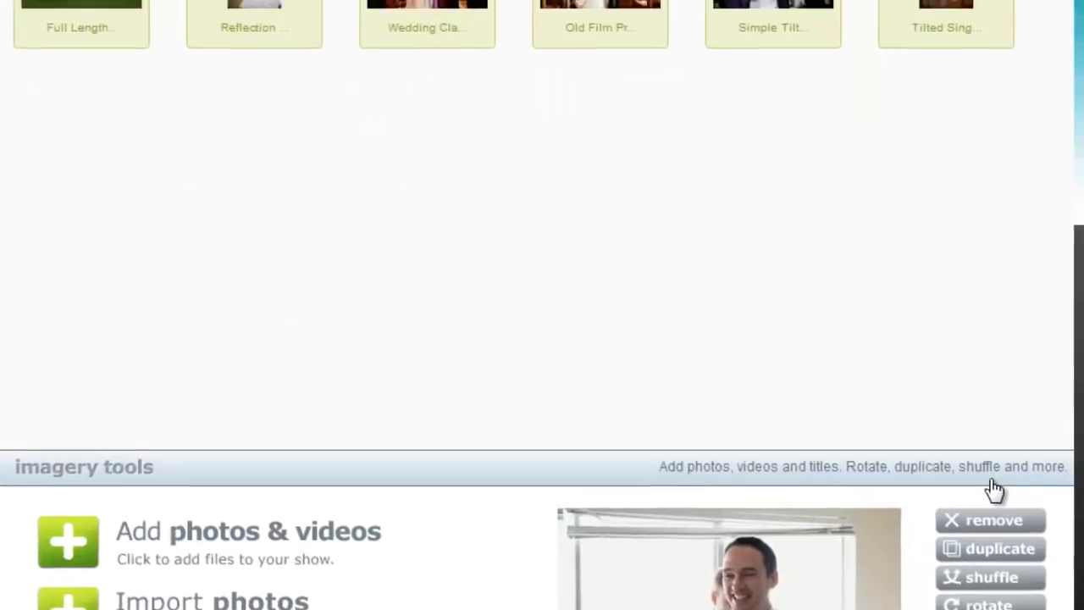
# Switch to the watch view and start build my video to rebuild the show.
pyautogui.scroll(3)
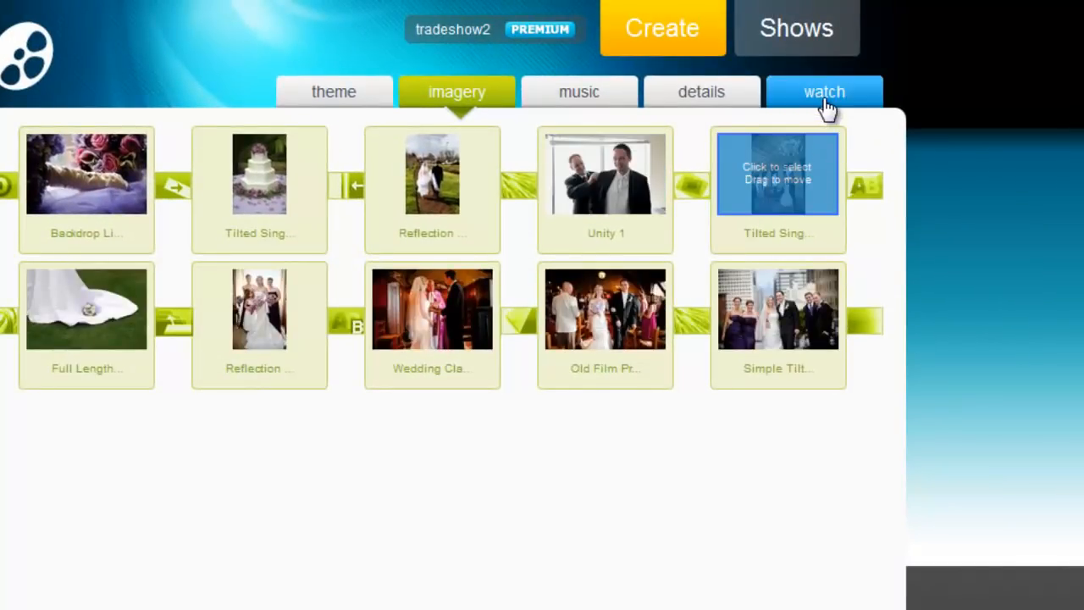
pyautogui.click(823, 92)
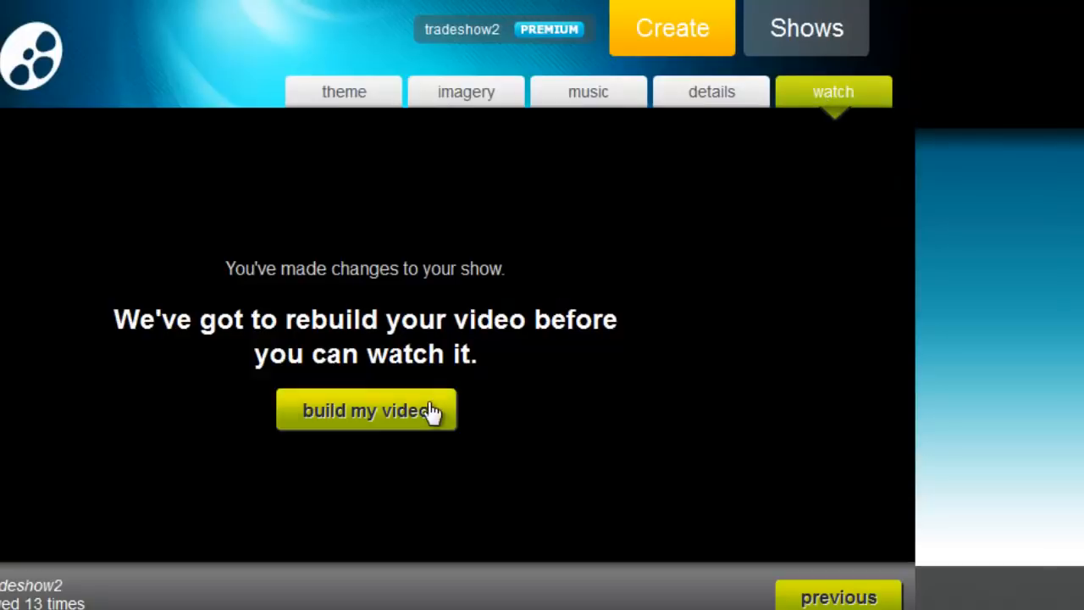
pyautogui.click(366, 410)
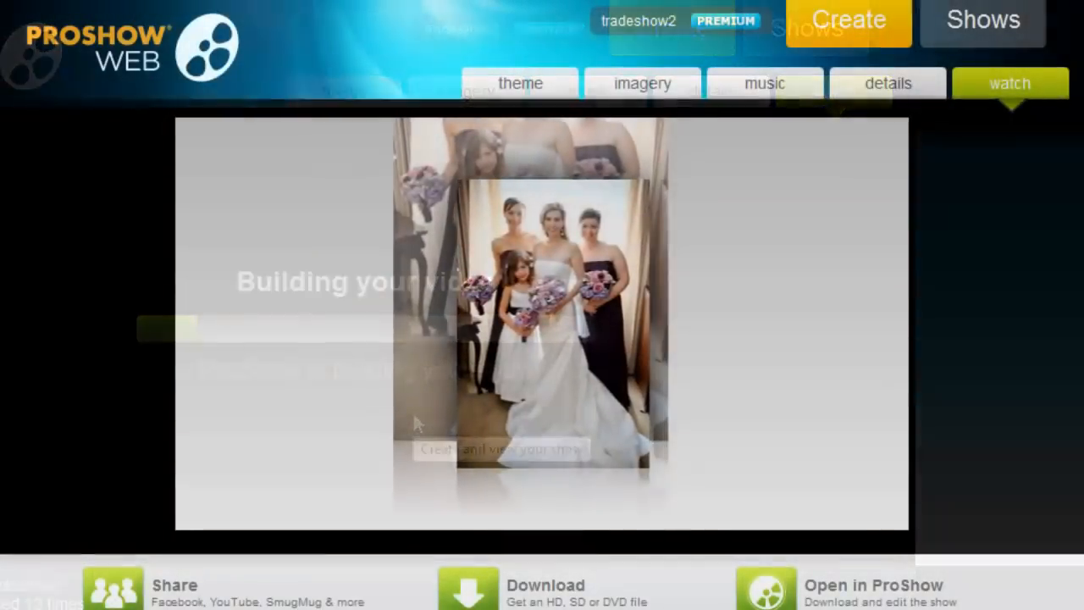